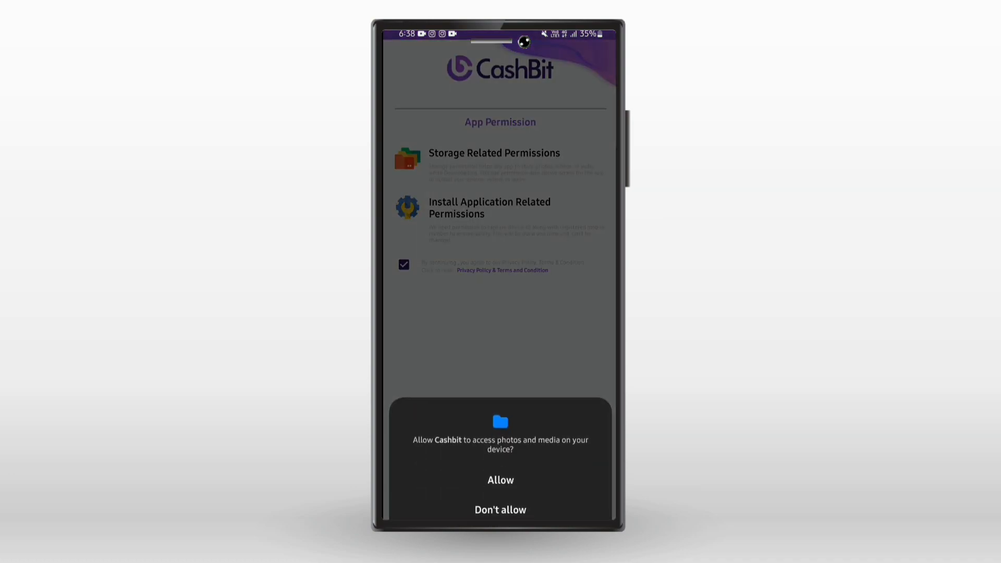
- Allow CashBit access to storage, photos and media, reaching the mobile-number login screen
click(499, 480)
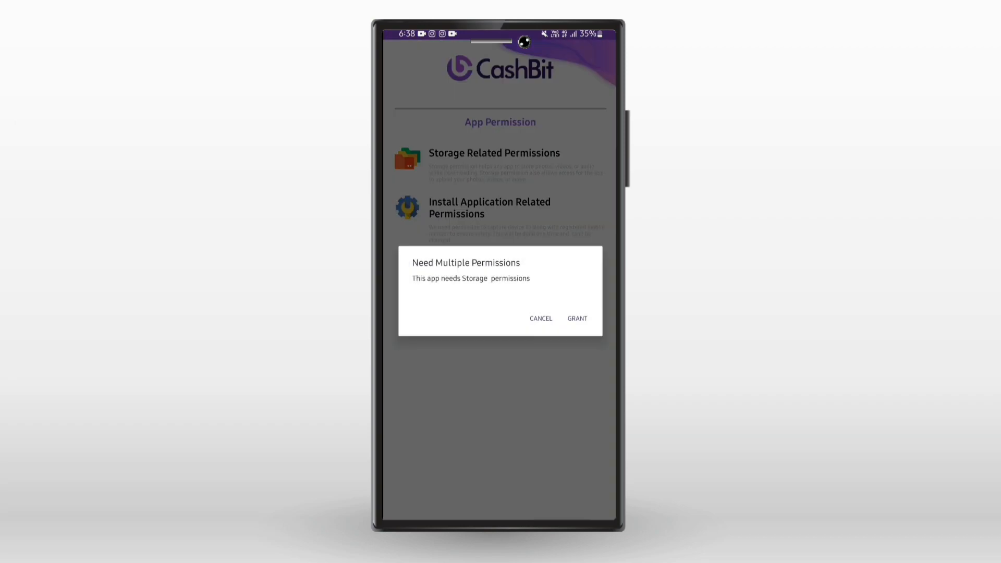
click(577, 318)
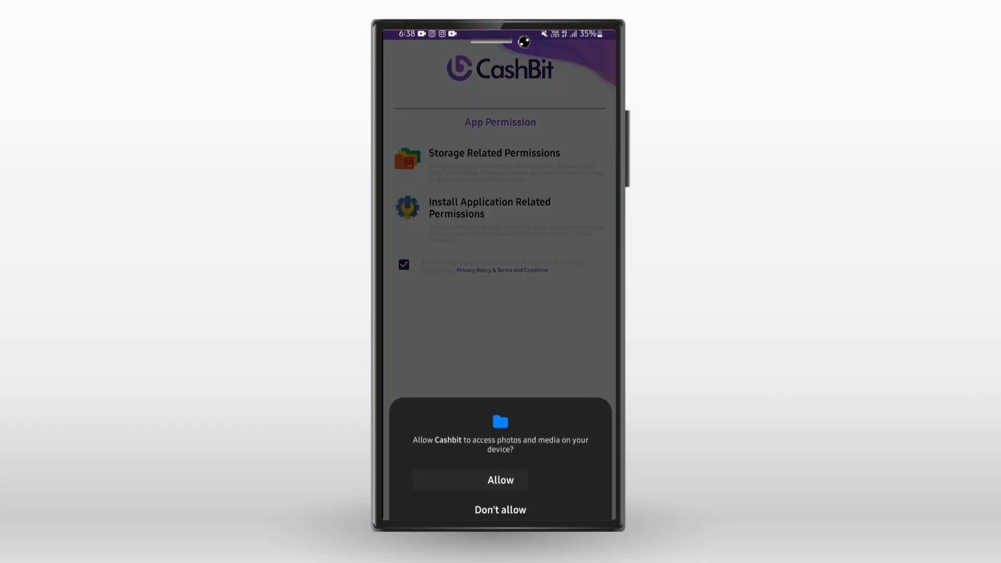
click(501, 479)
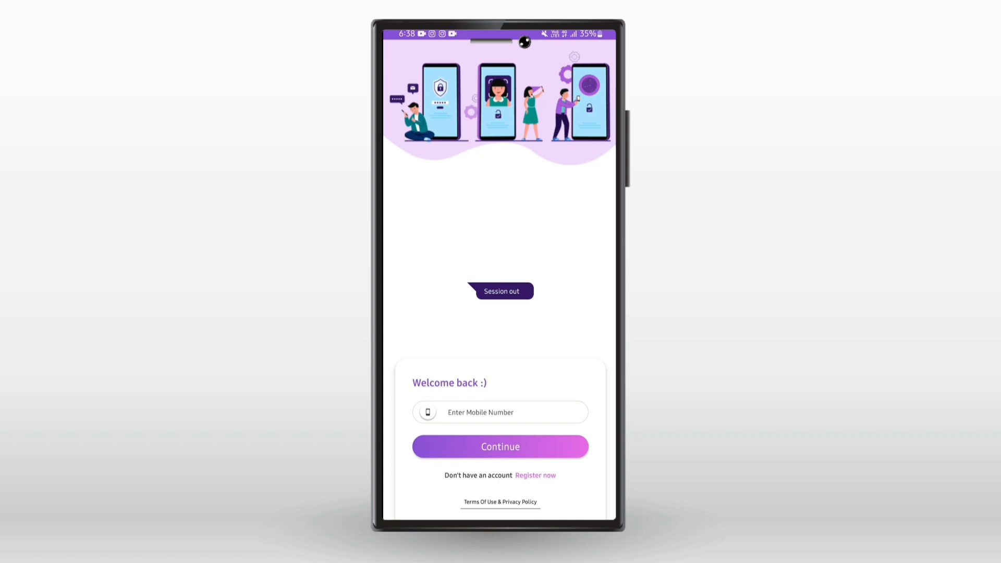
- Register a new account with a first name and land on the offers home dashboard
click(535, 475)
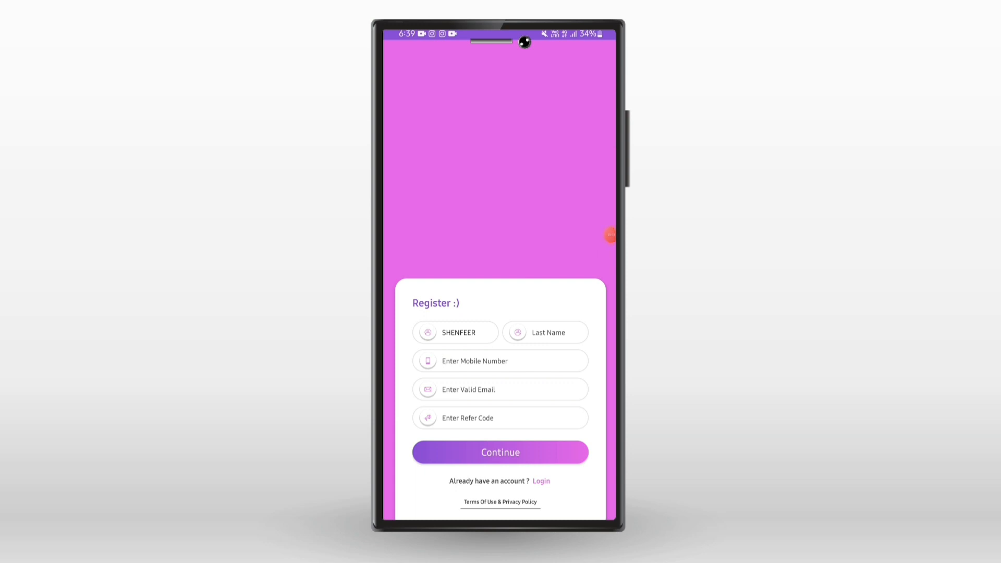
click(500, 361)
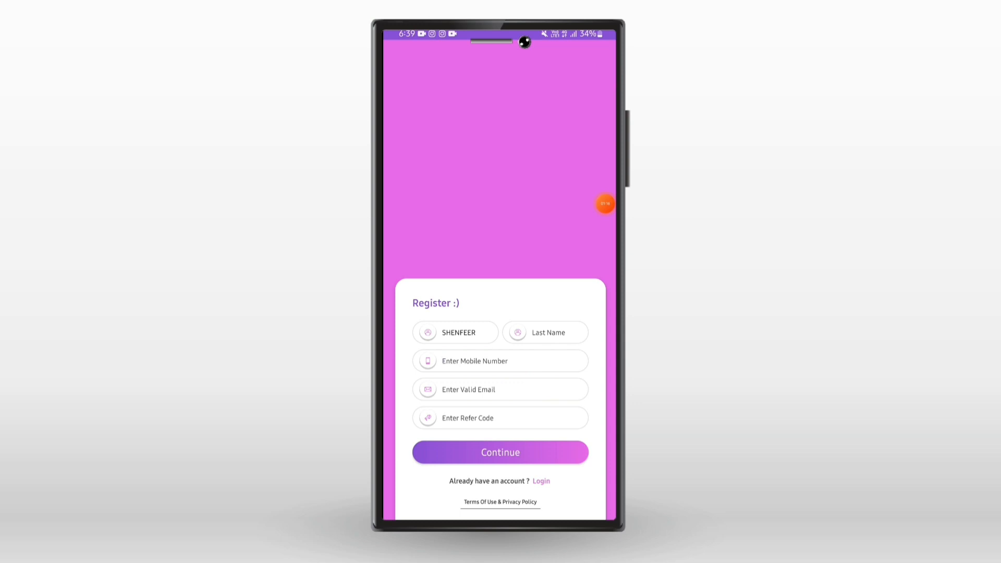
click(500, 451)
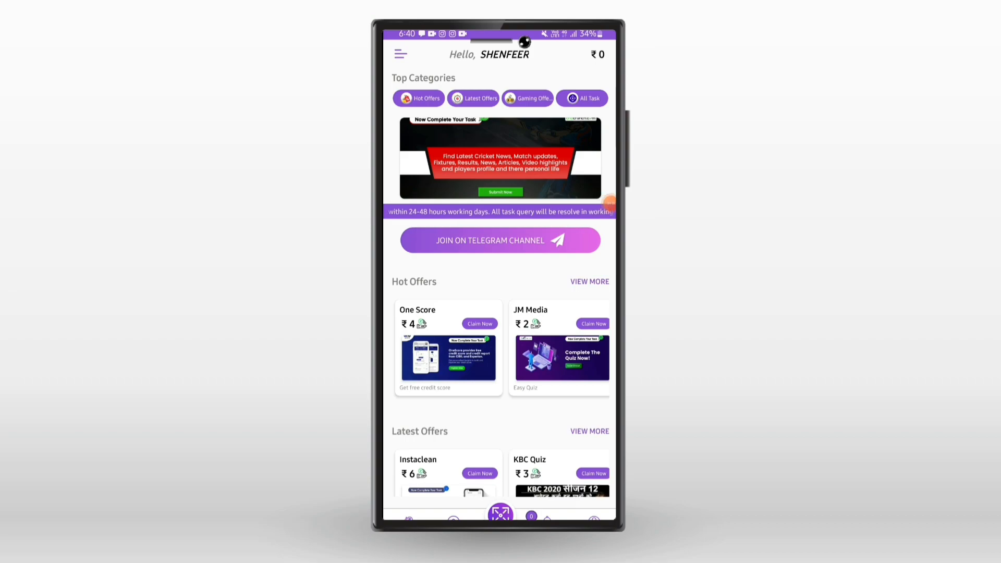
- Scroll the home offers to the One Score card and view its ₹4 registration task
scroll(down, 3)
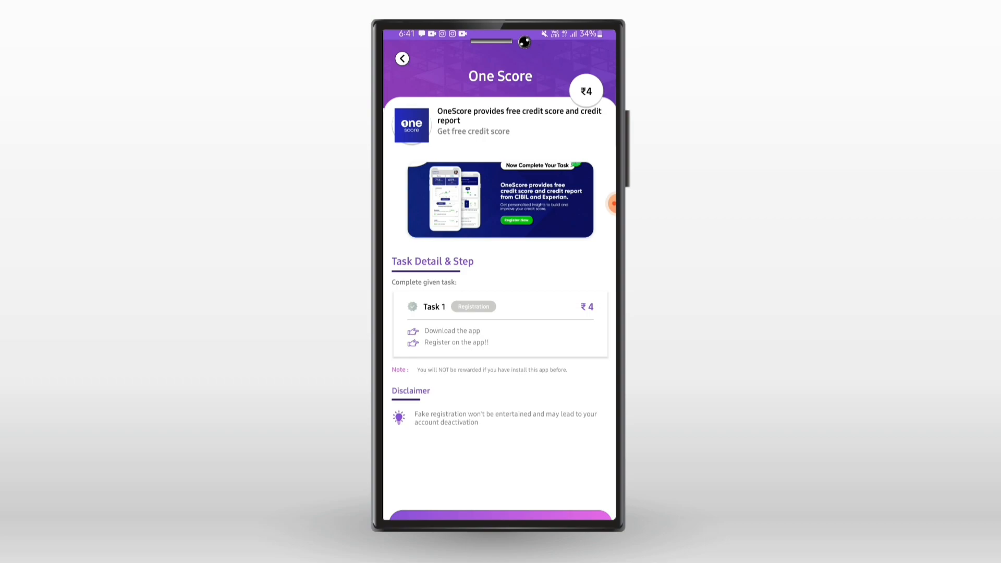
- View the CricCrunch offer's tasks, then the Zee5 offer with its ₹2 onboarding task
click(402, 58)
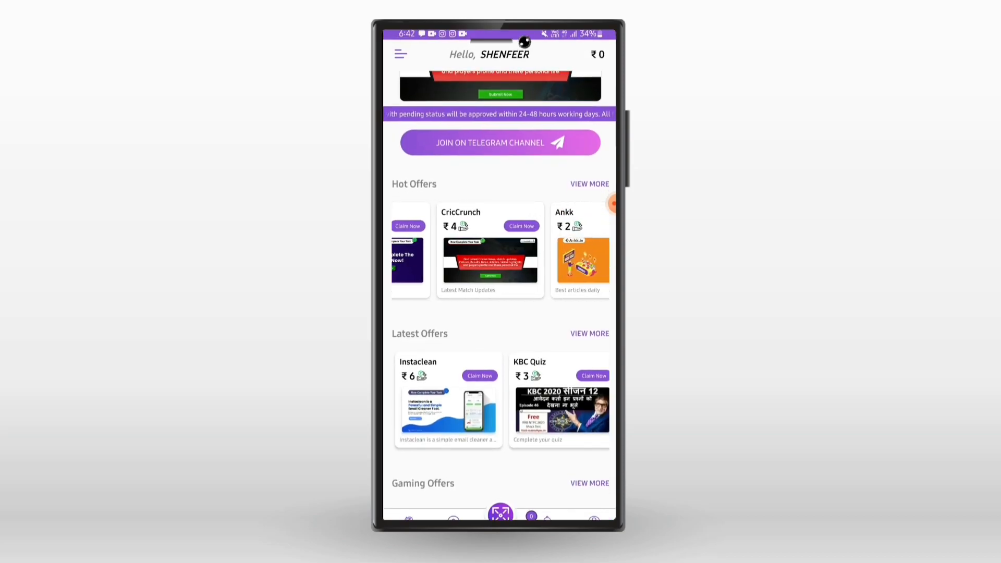
click(490, 249)
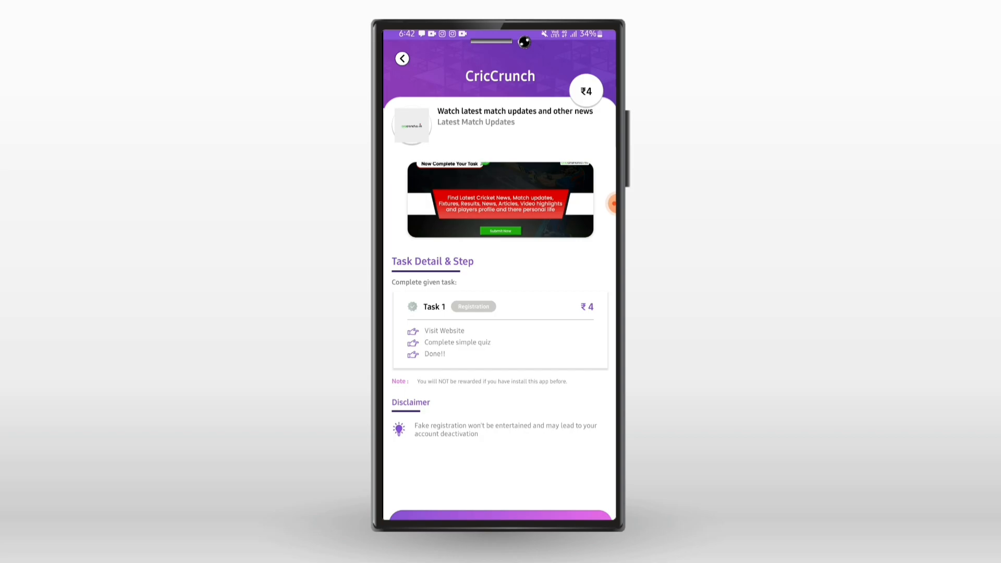
click(402, 58)
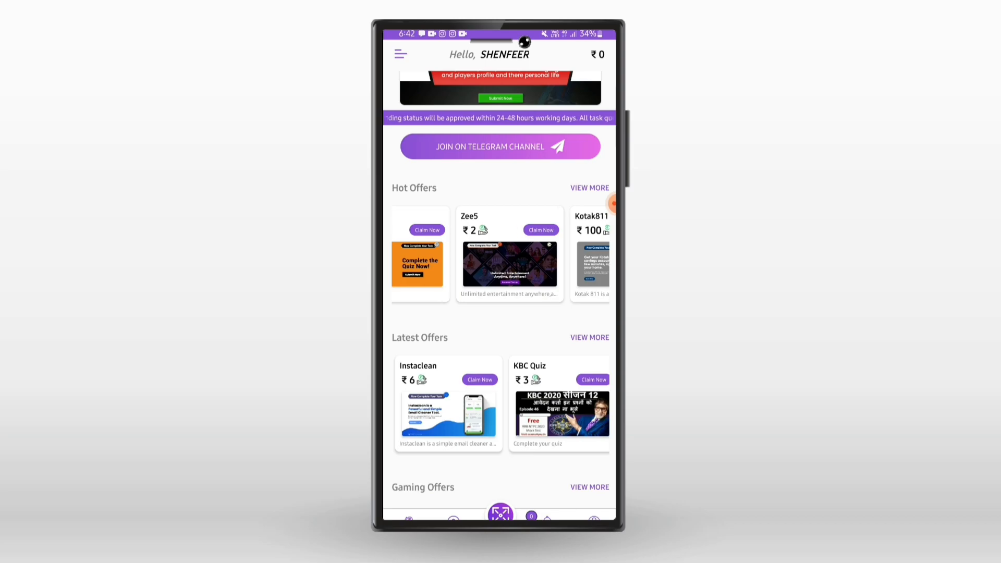
click(509, 252)
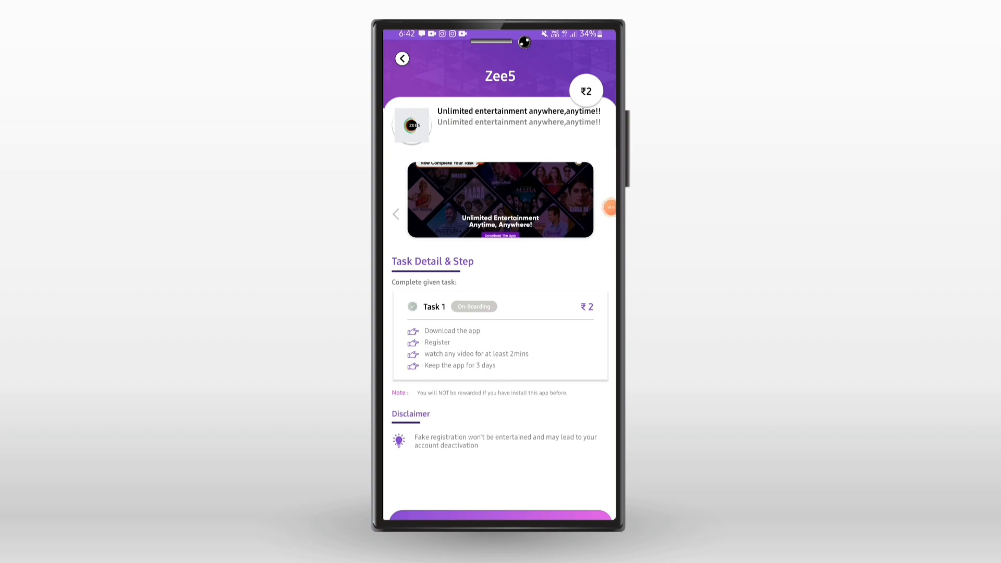
- Browse the Latest Offers carousel and view the MOTORGAADI gaming offer's ₹3 registration task
click(402, 58)
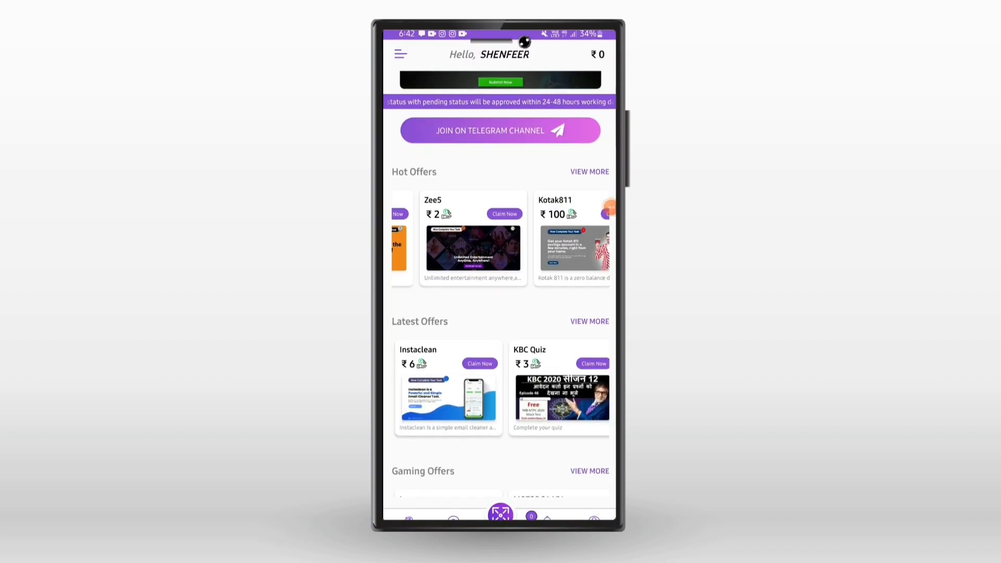
scroll(down, 3)
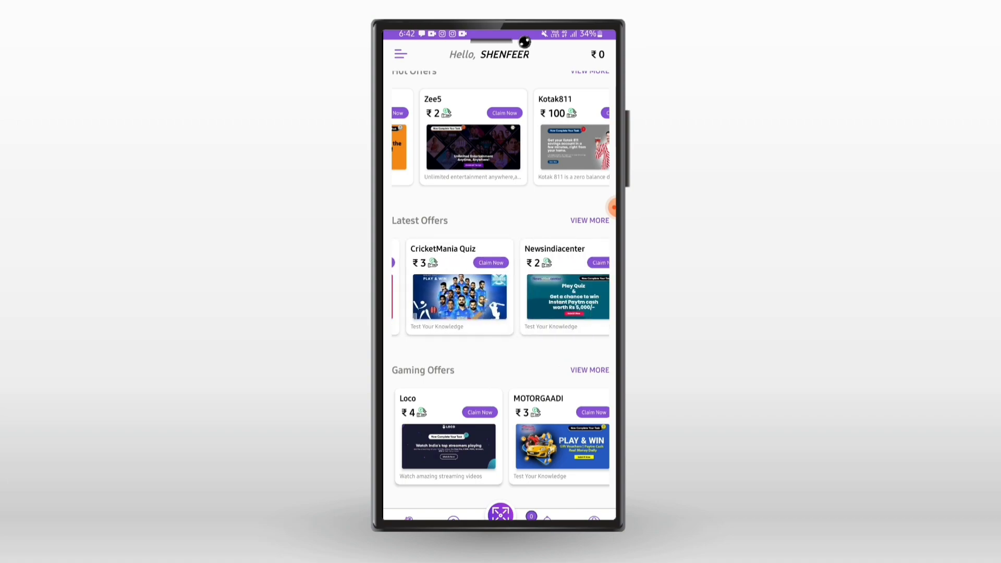
scroll(left, 3)
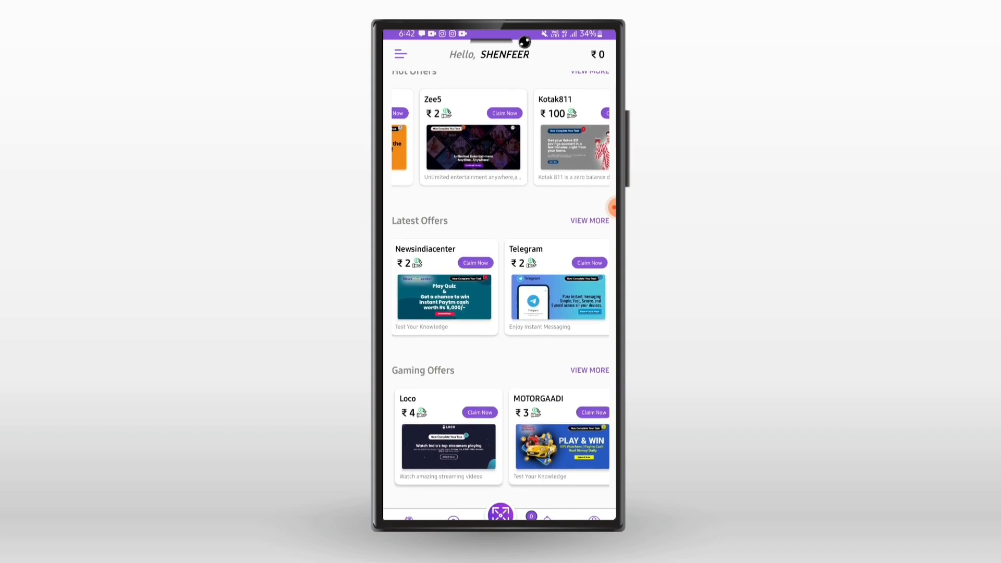
scroll(left, 3)
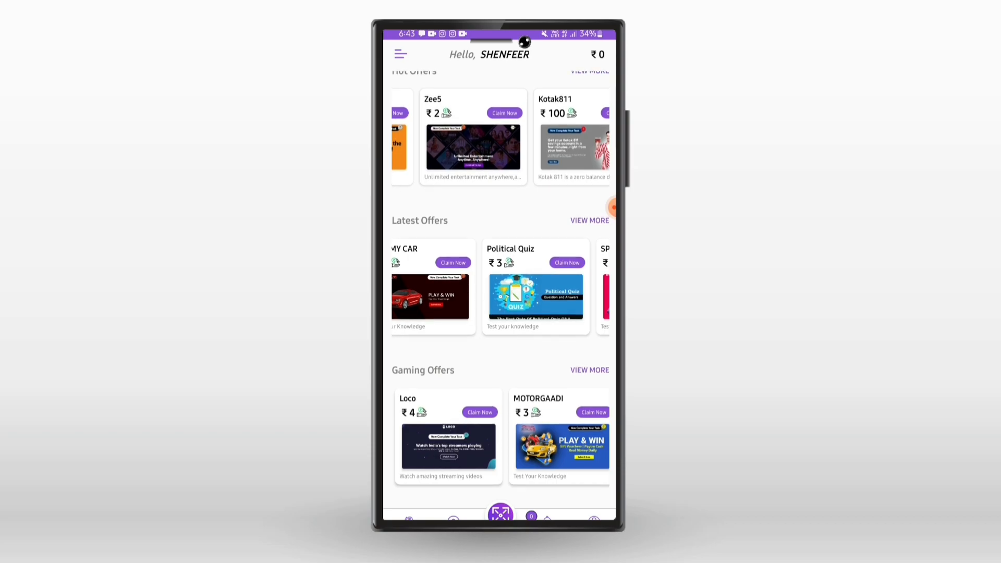
click(588, 369)
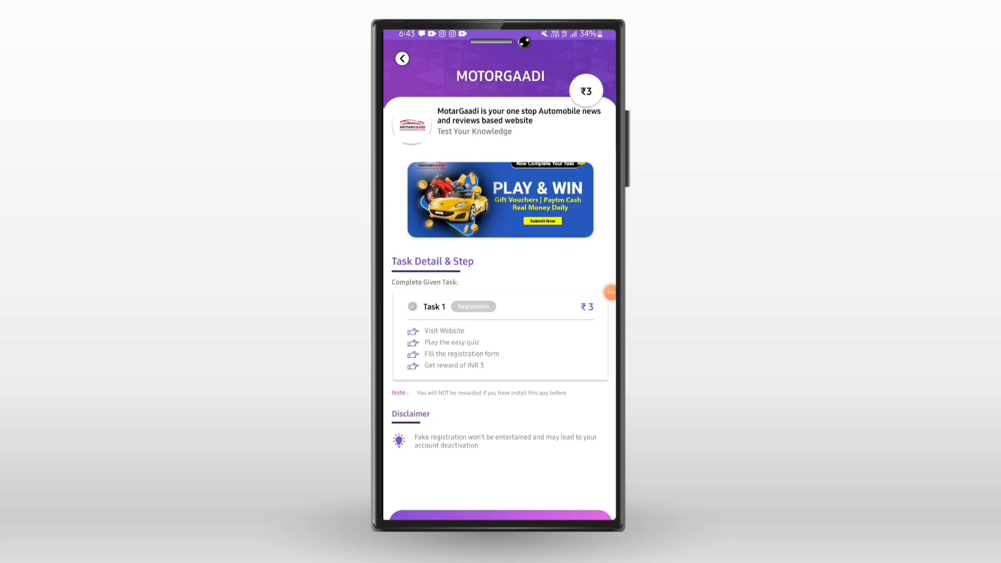
- Back out to the home screen and show the side menu with the ₹0 wallet and activity options
click(402, 59)
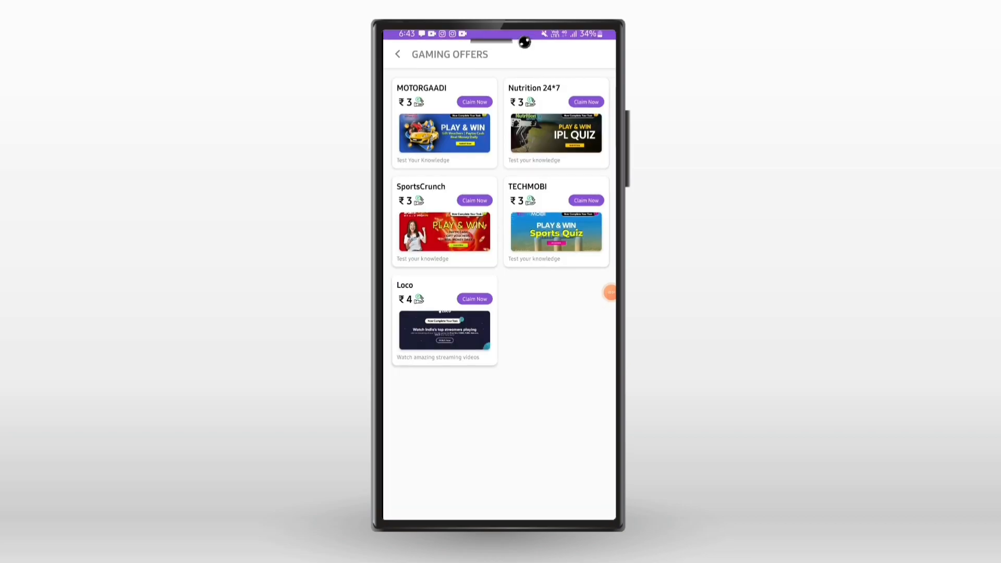
click(398, 53)
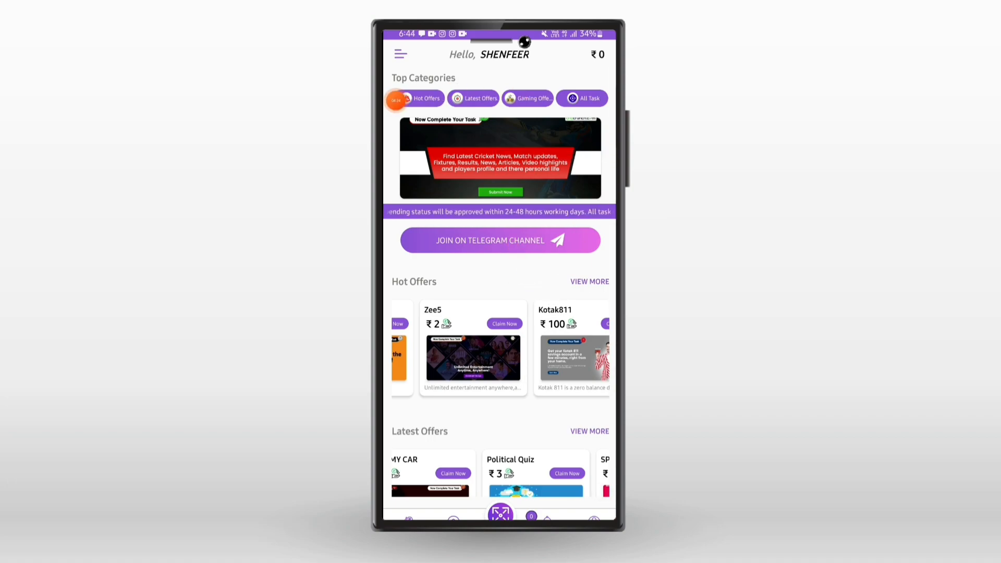
click(400, 54)
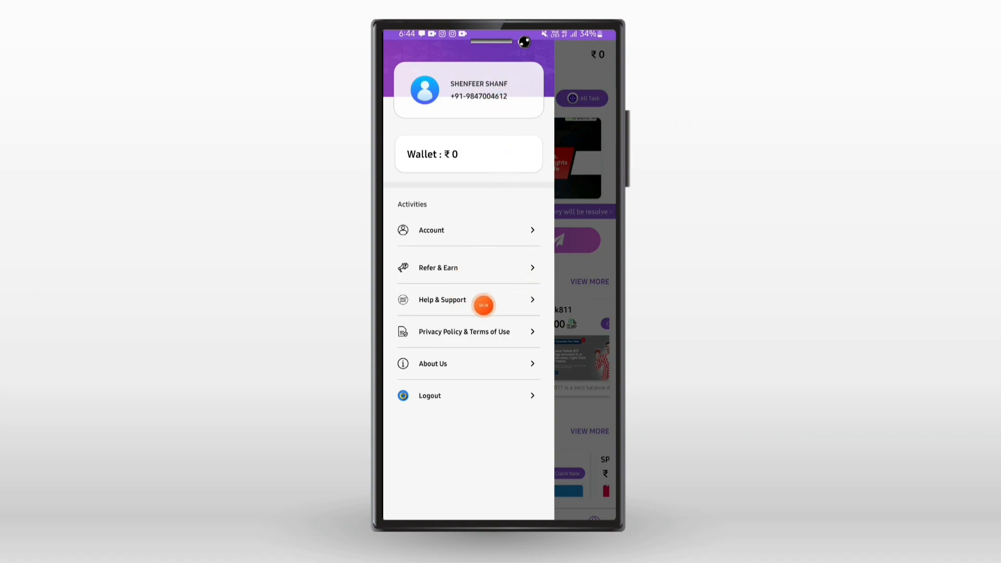
- View the Refer & Earn page with 0 referrals and the referral code, then return home
click(438, 268)
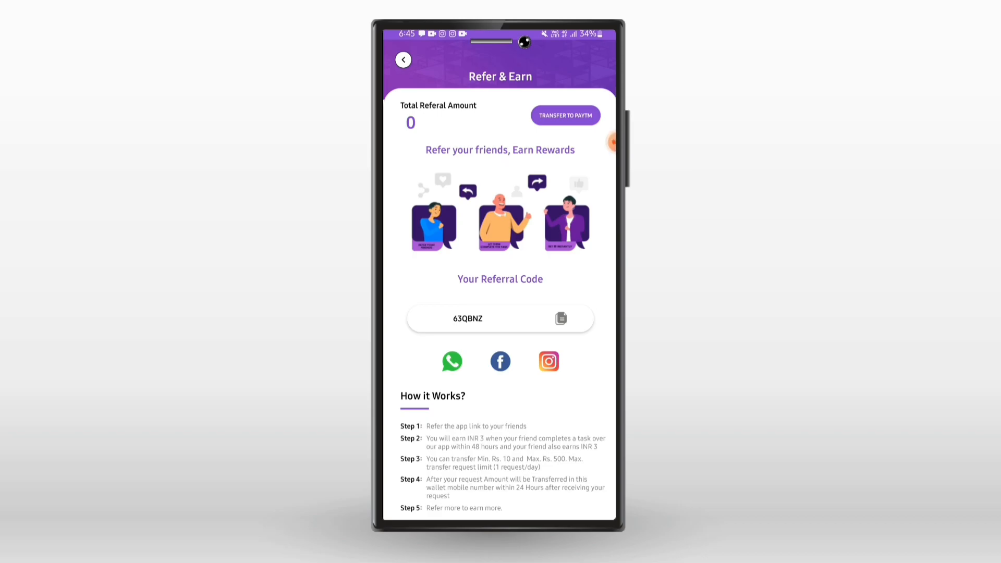
click(403, 59)
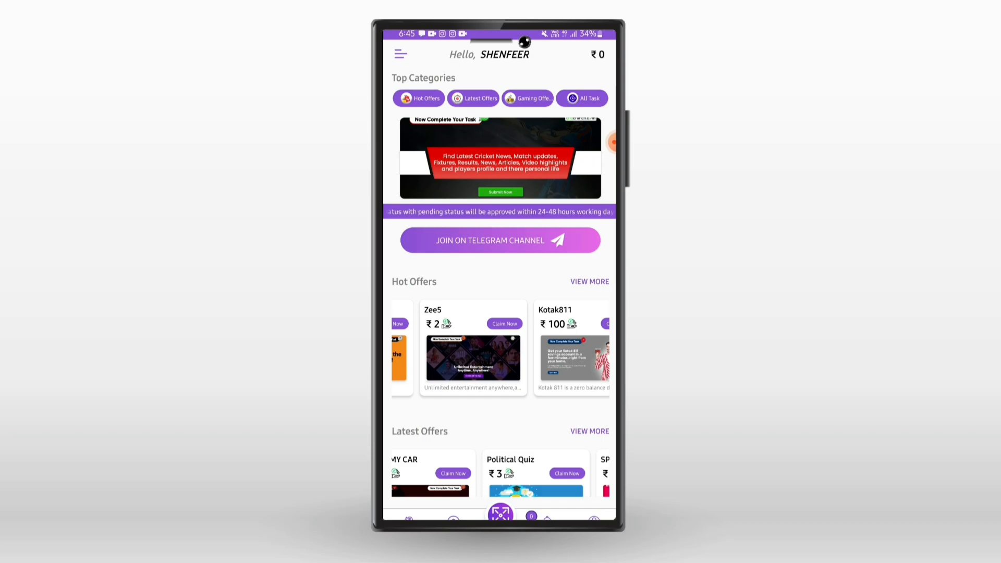
- View the ₹0 wallet page and bring up the Link PayTM Wallet form via REDEEM AMOUNT
click(400, 54)
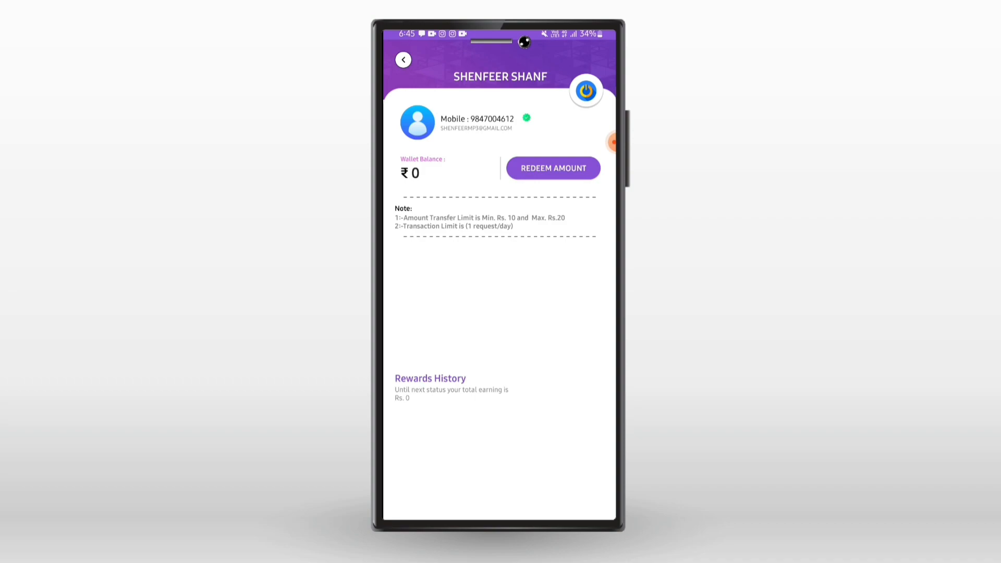
click(553, 168)
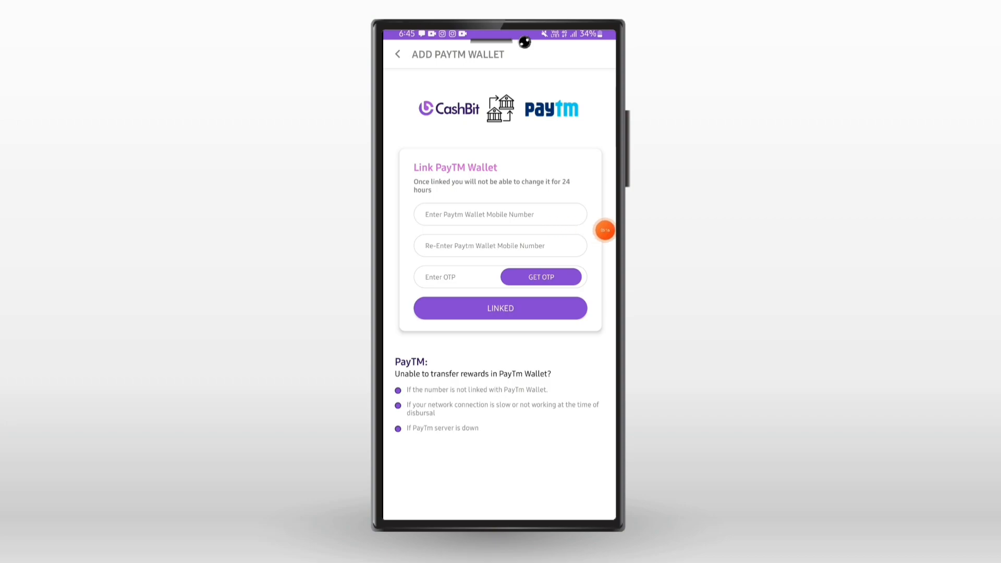
click(499, 246)
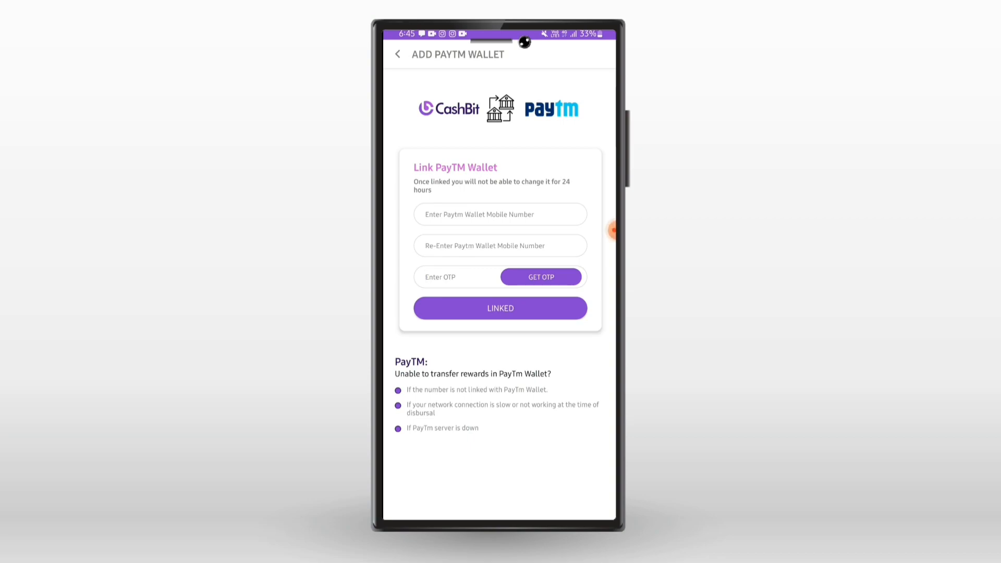
click(454, 277)
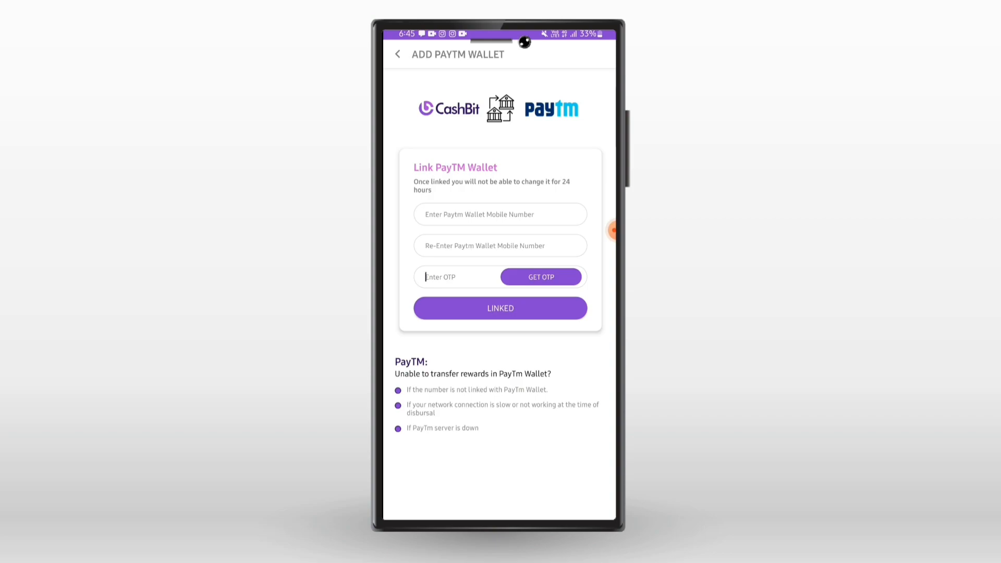